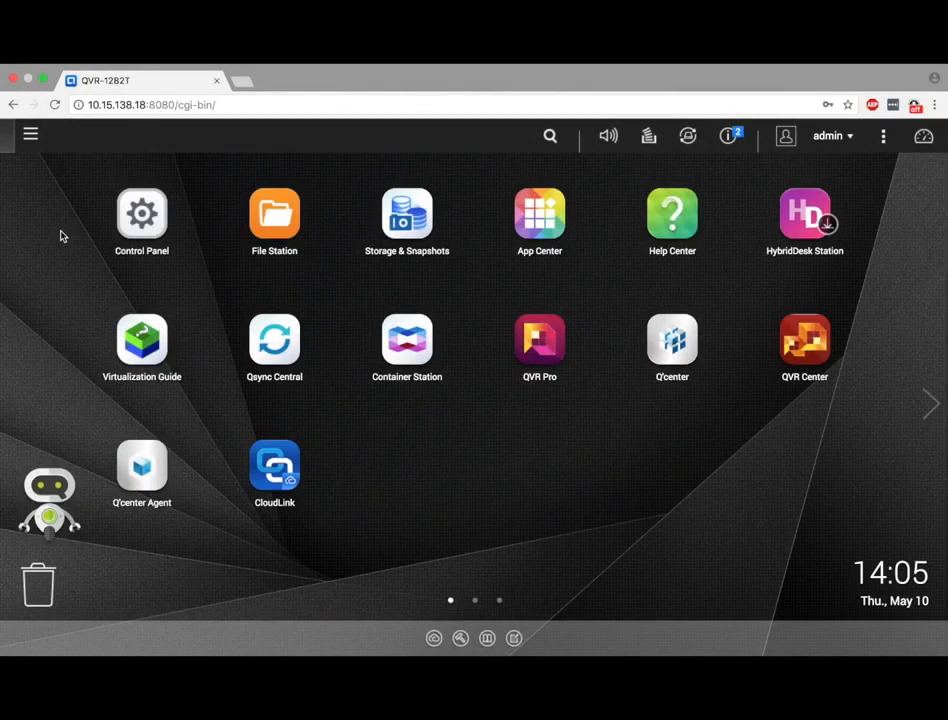
pyautogui.moveTo(488, 324)
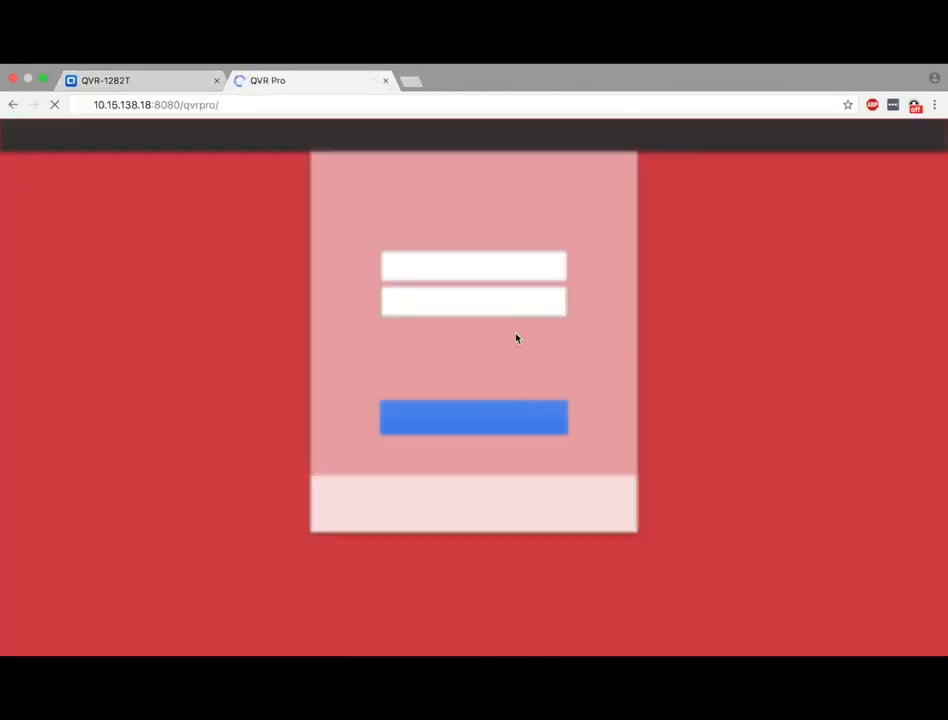
# Sign in to QVR Pro from the QTS desktop with the admin account.
pyautogui.click(472, 418)
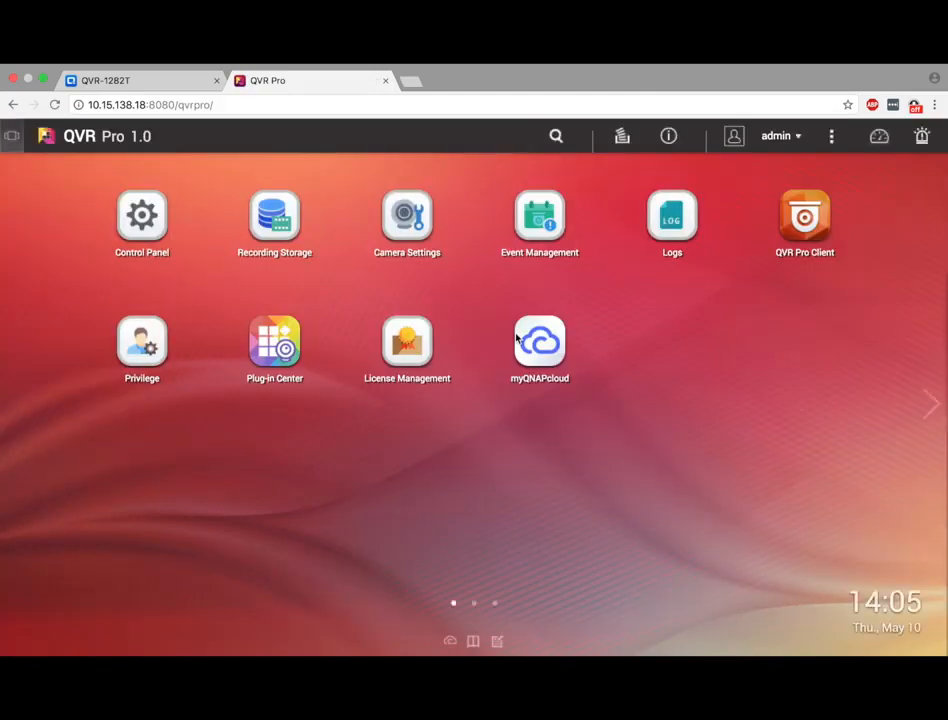
pyautogui.moveTo(408, 216)
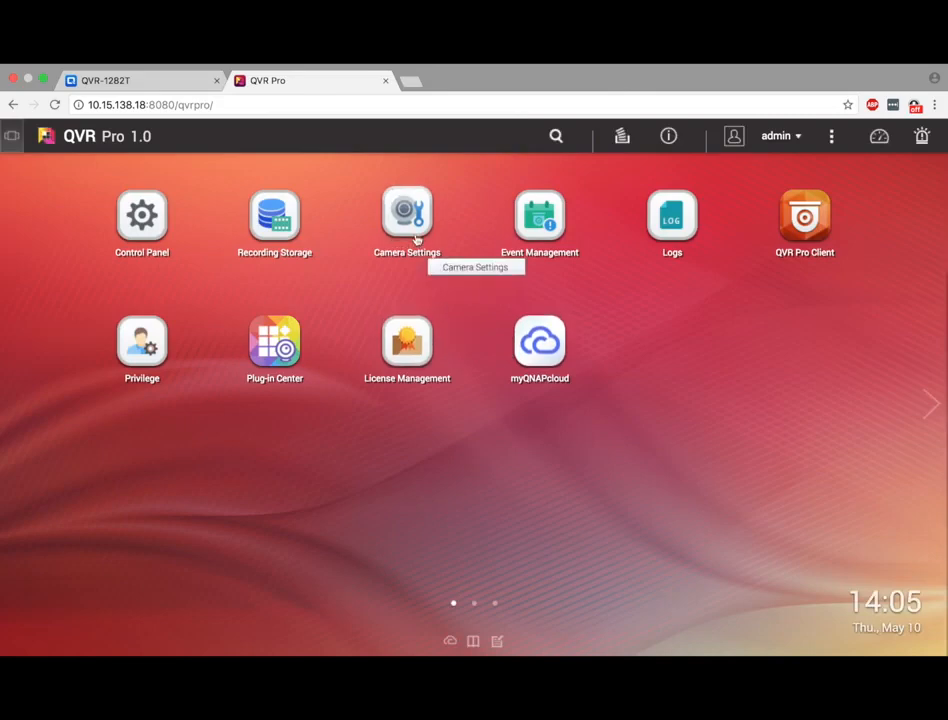
# Add cameras from Camera Settings, scanning the network and choosing the six VIVOTEK cameras.
pyautogui.click(408, 216)
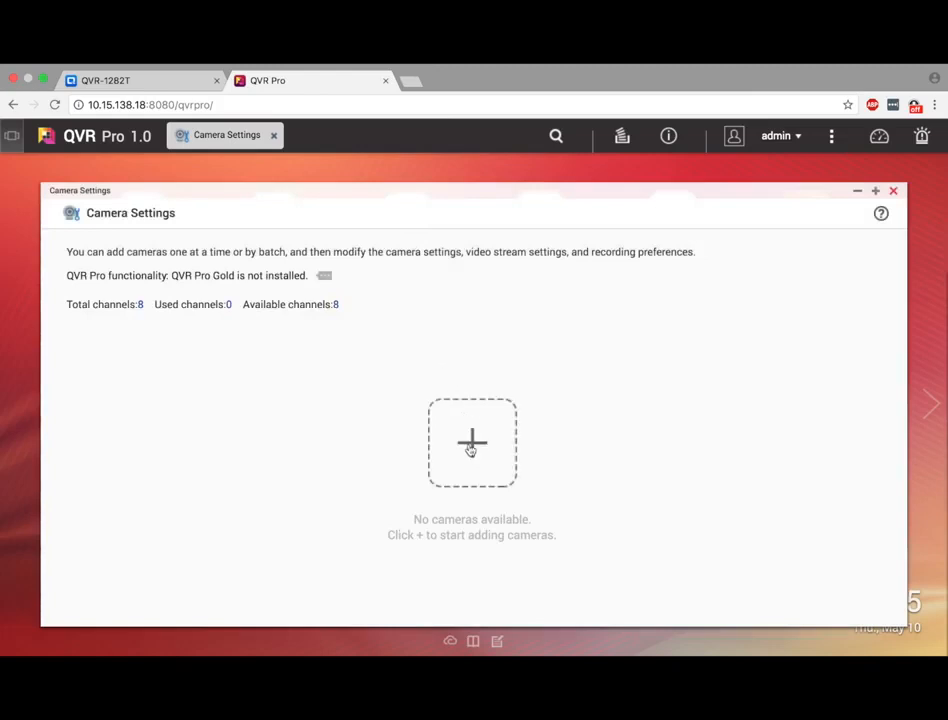
pyautogui.click(472, 442)
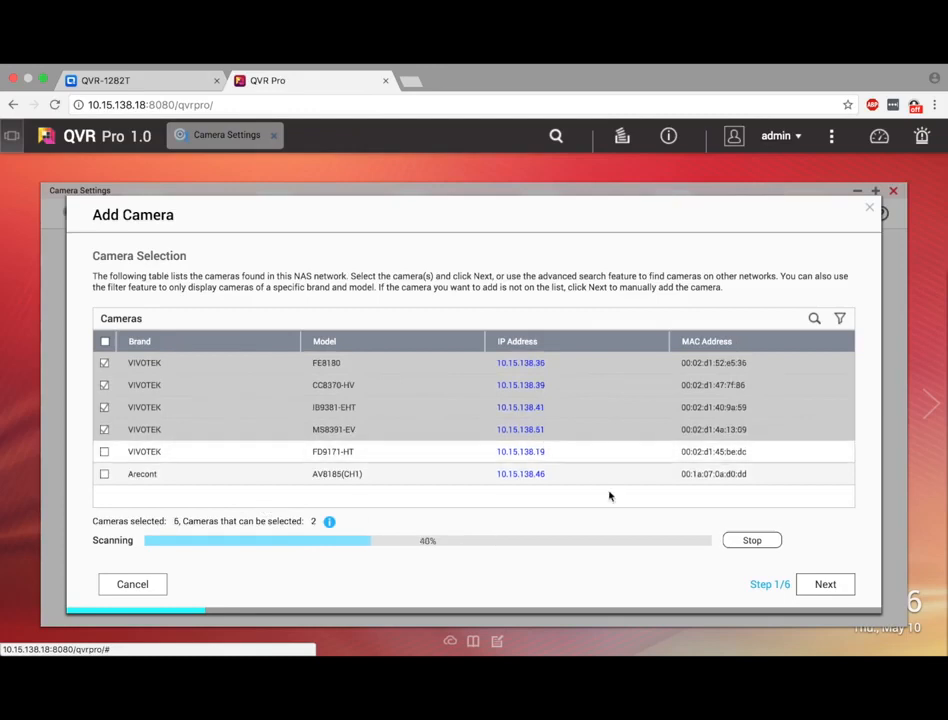
pyautogui.click(824, 584)
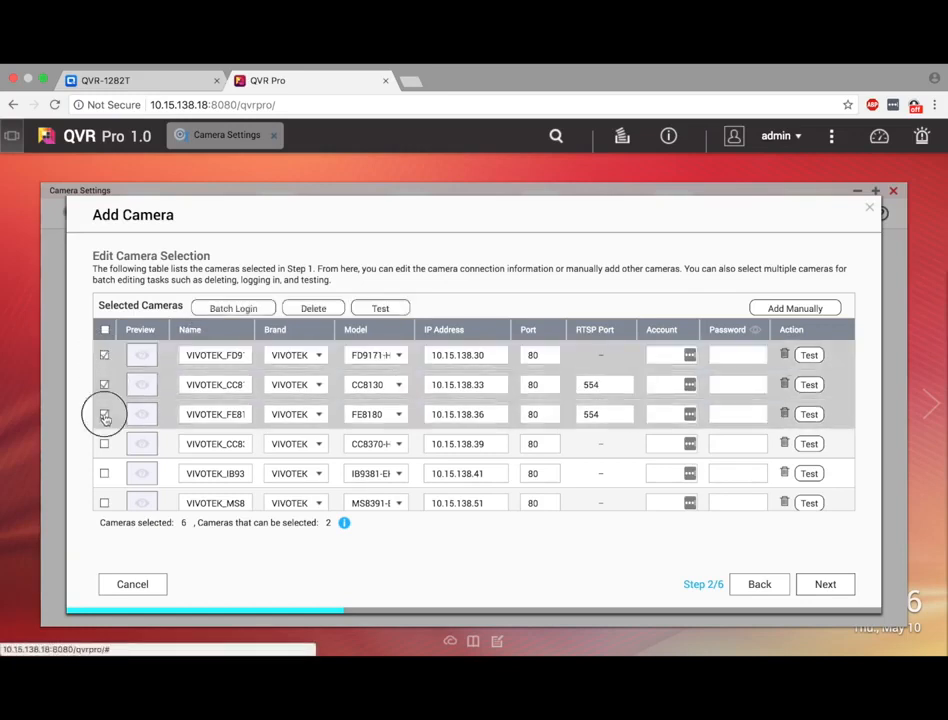
# Mark all listed VIVOTEK cameras on step 2 for batch editing.
pyautogui.scroll(-3)
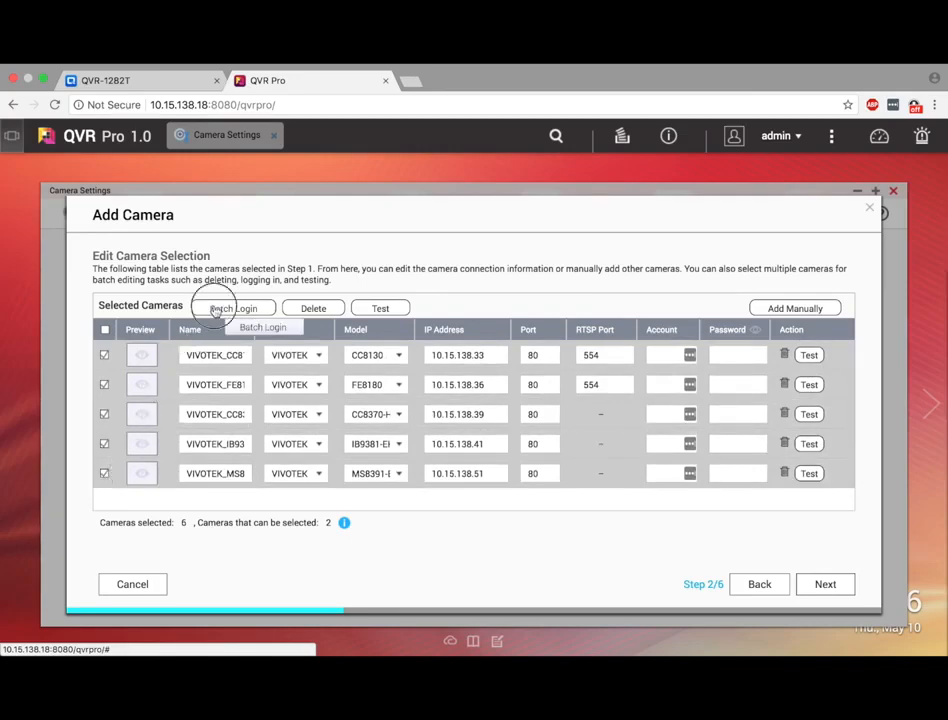
# Batch-apply root login, password, HTTP port 80 and RTSP port 554 to all selected cameras.
pyautogui.click(234, 308)
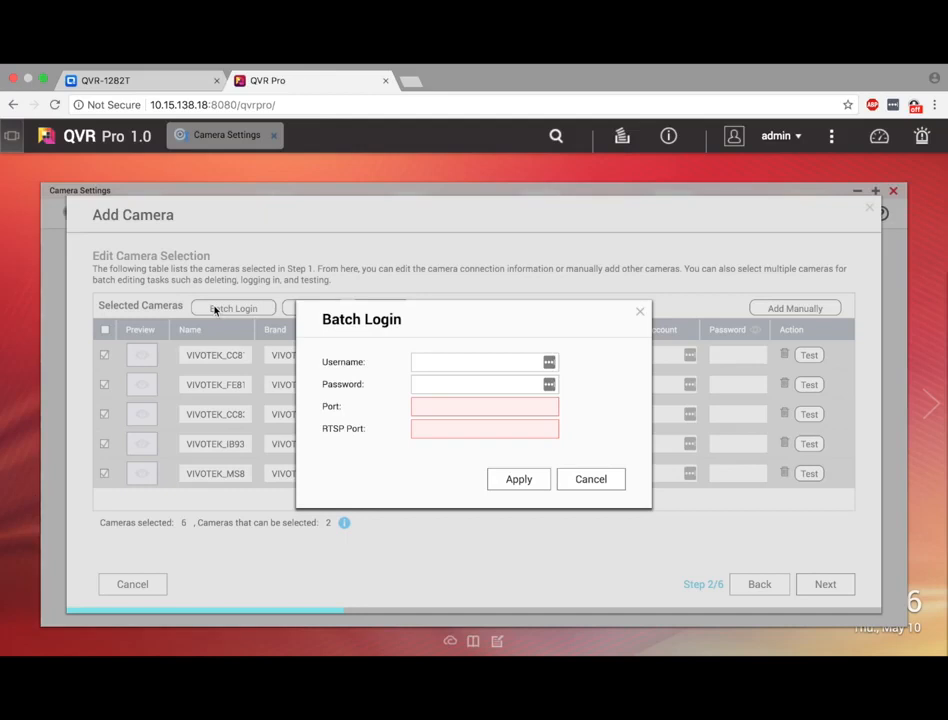
pyautogui.moveTo(308, 330)
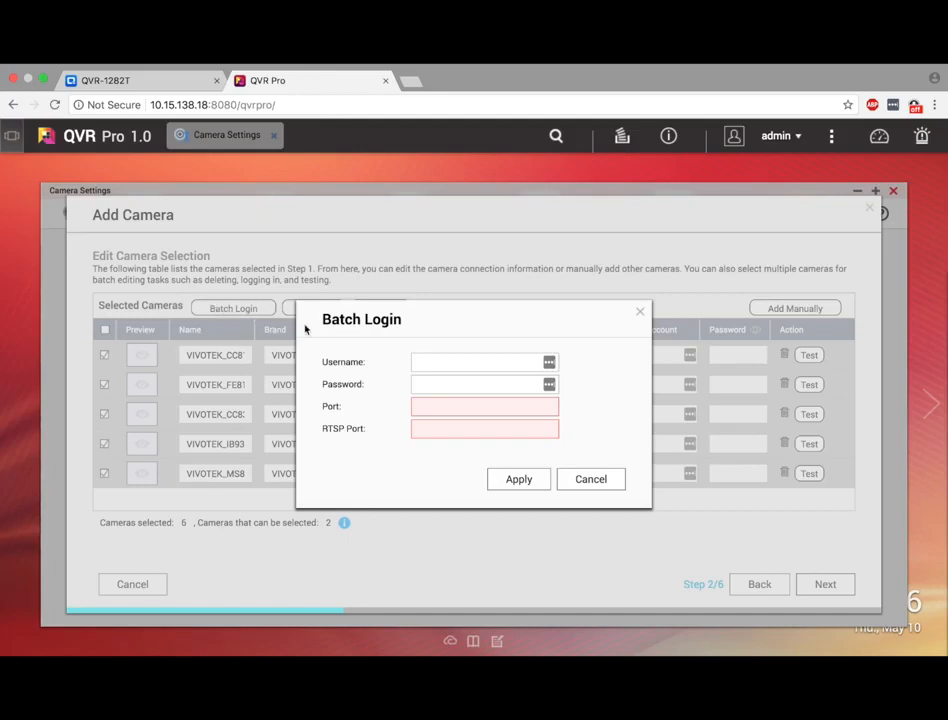
pyautogui.write('r')
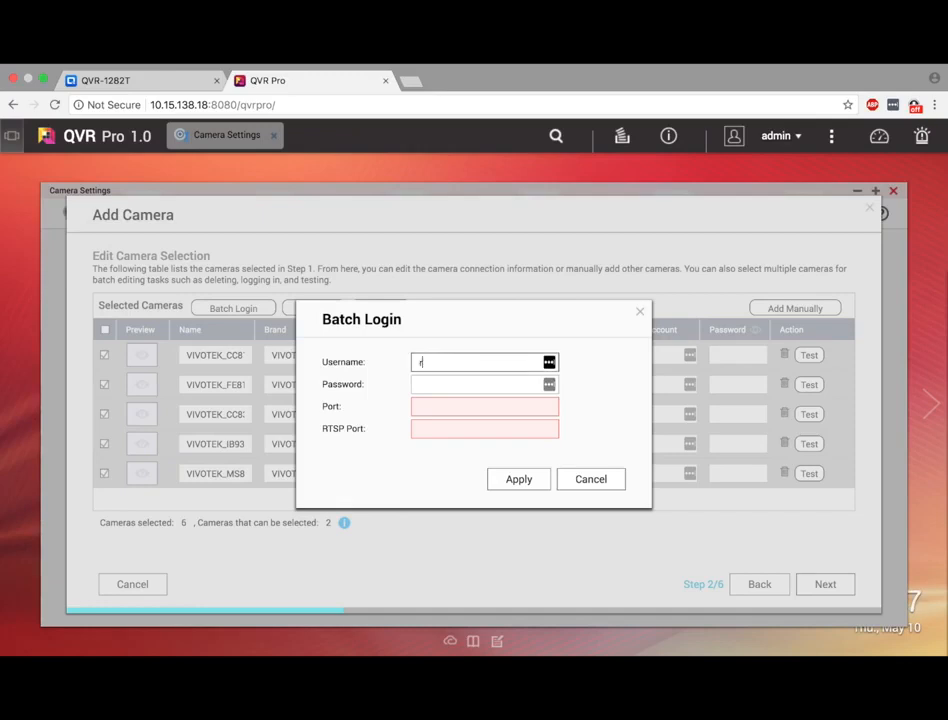
pyautogui.write('oot')
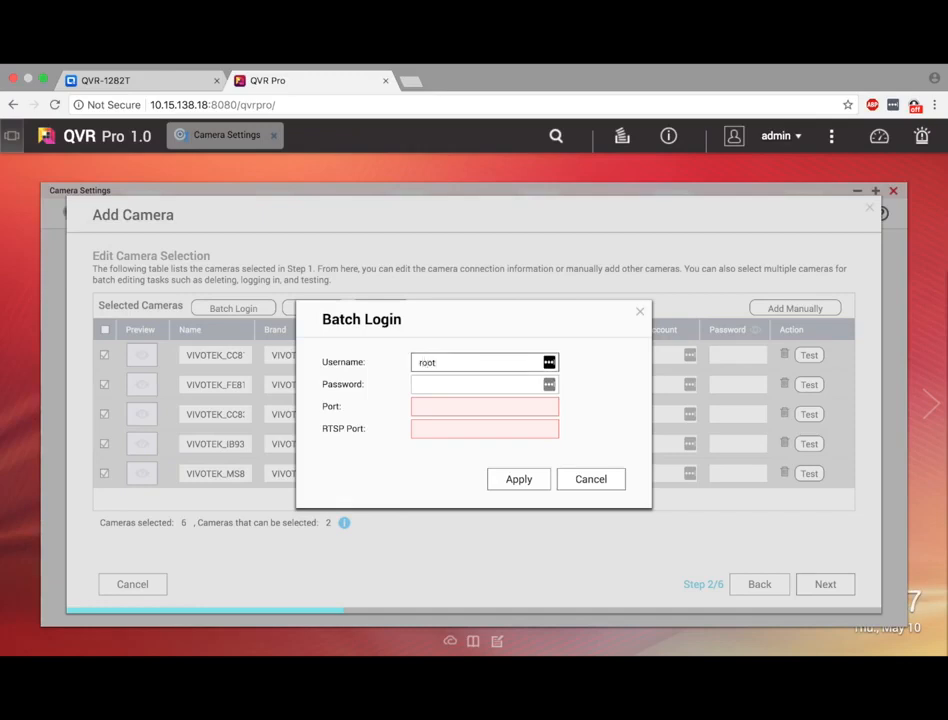
pyautogui.click(480, 384)
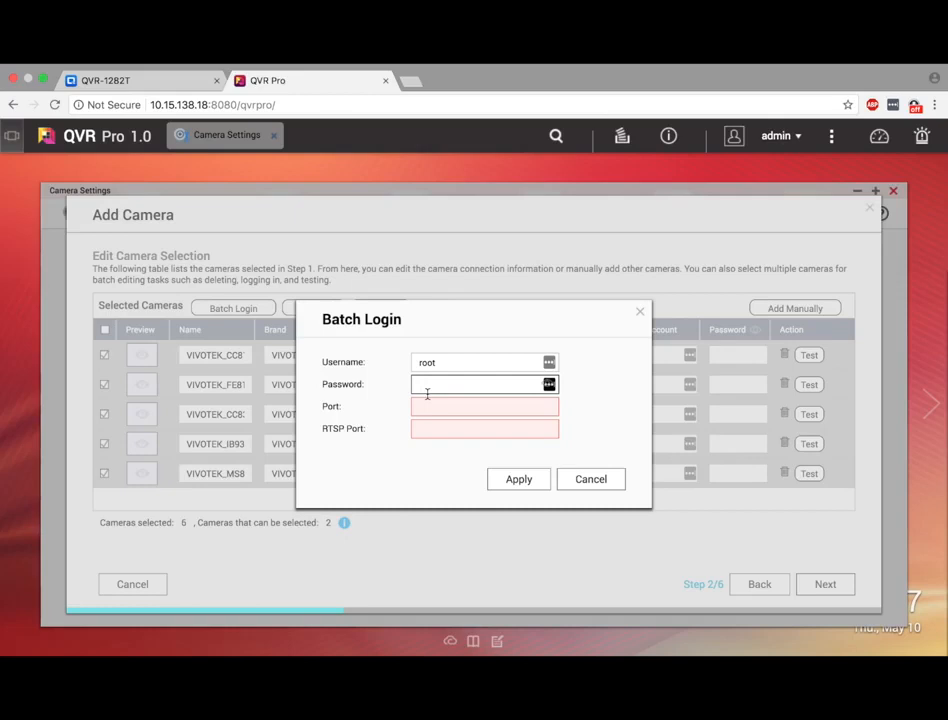
pyautogui.write('•')
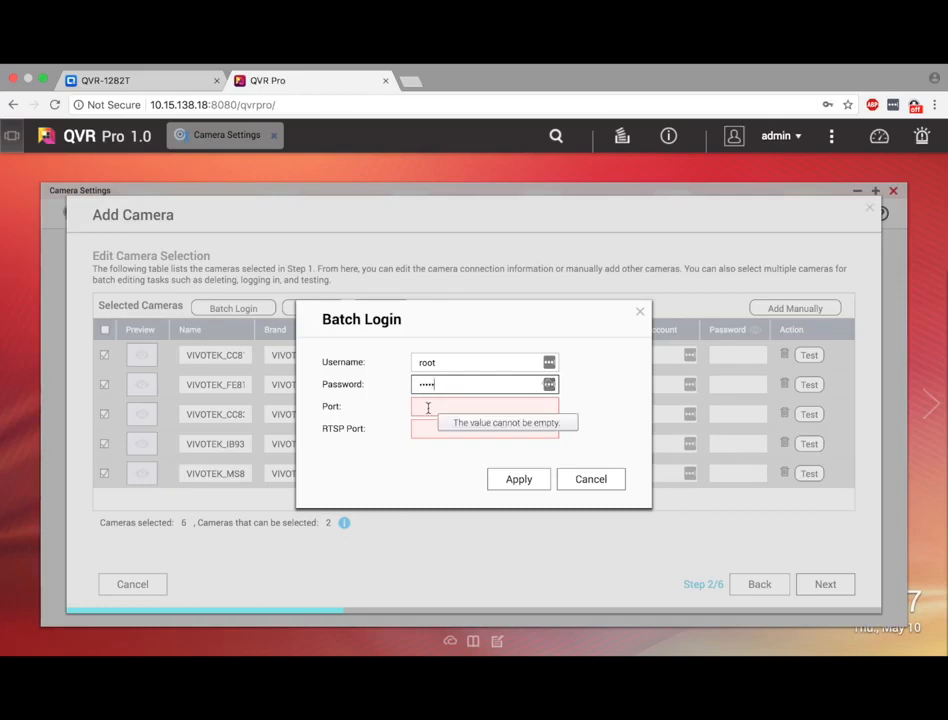
pyautogui.click(484, 406)
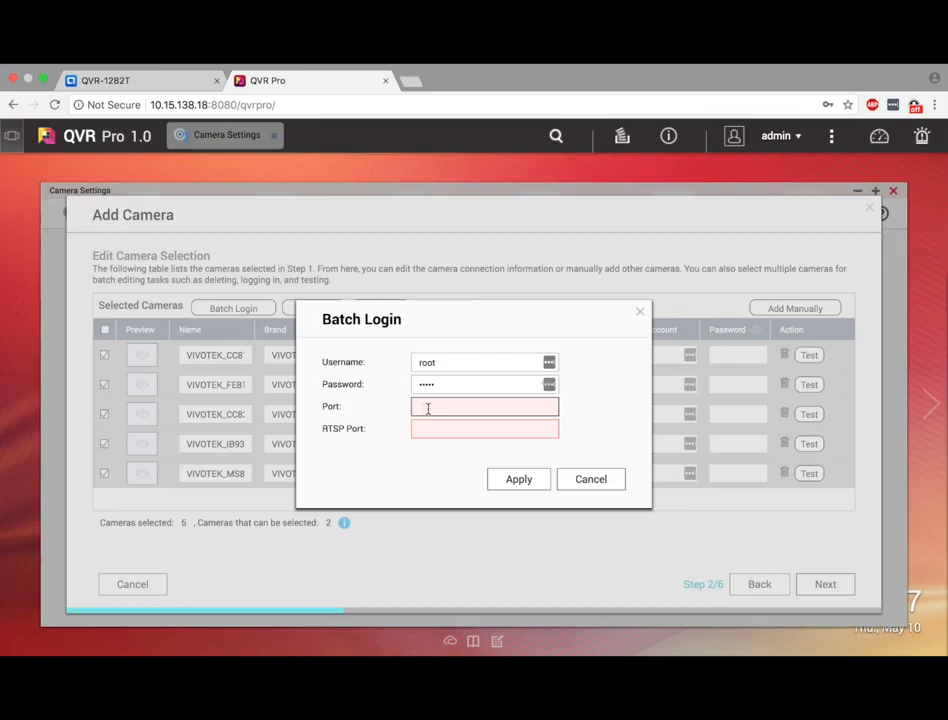
pyautogui.write('80')
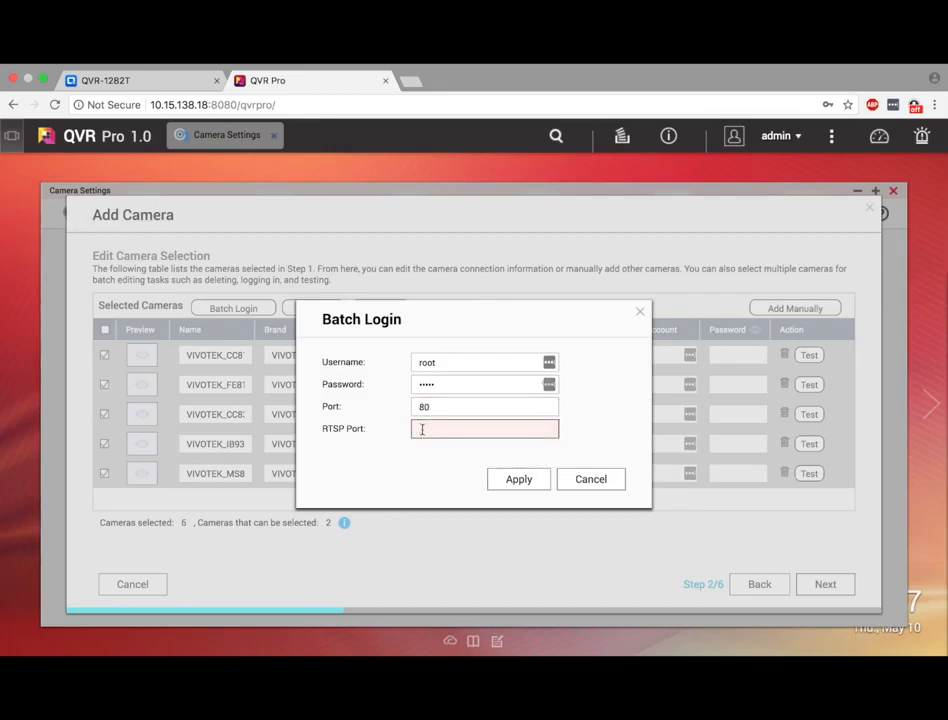
pyautogui.write('554')
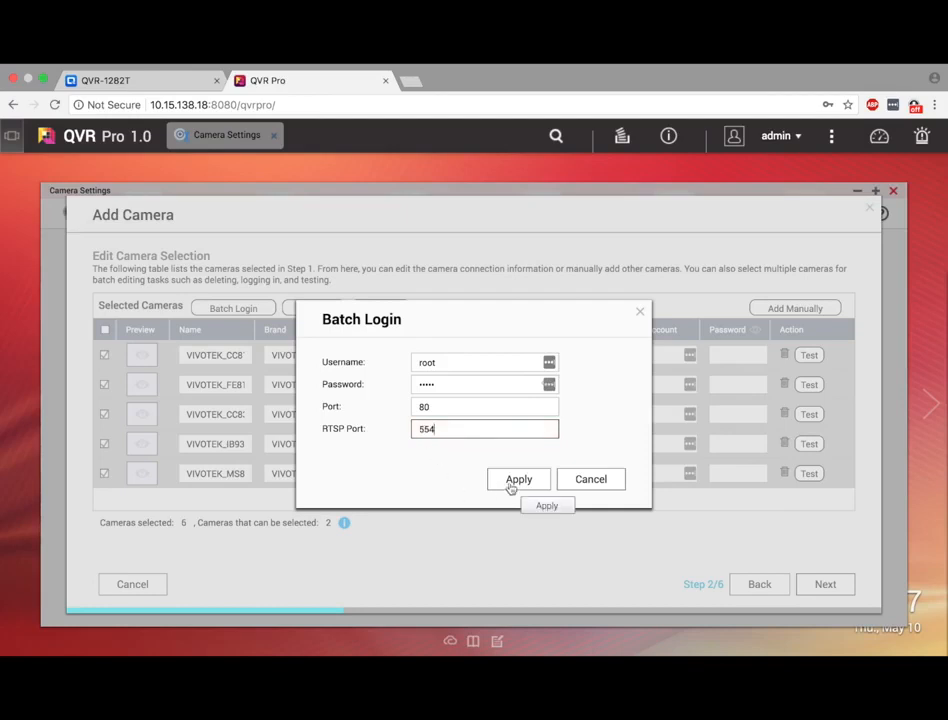
pyautogui.click(518, 480)
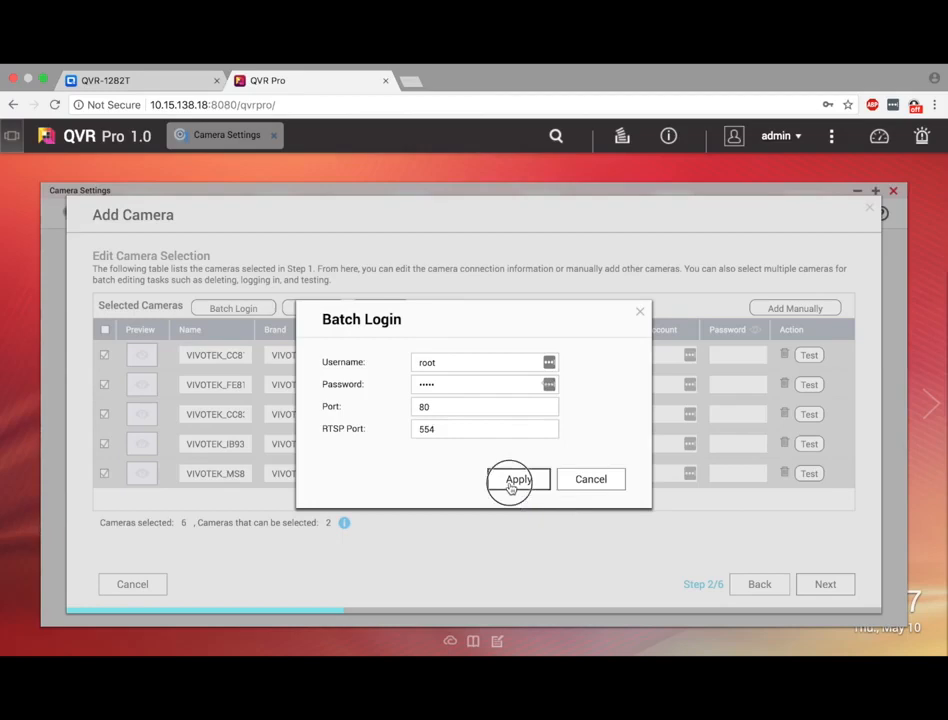
pyautogui.click(518, 480)
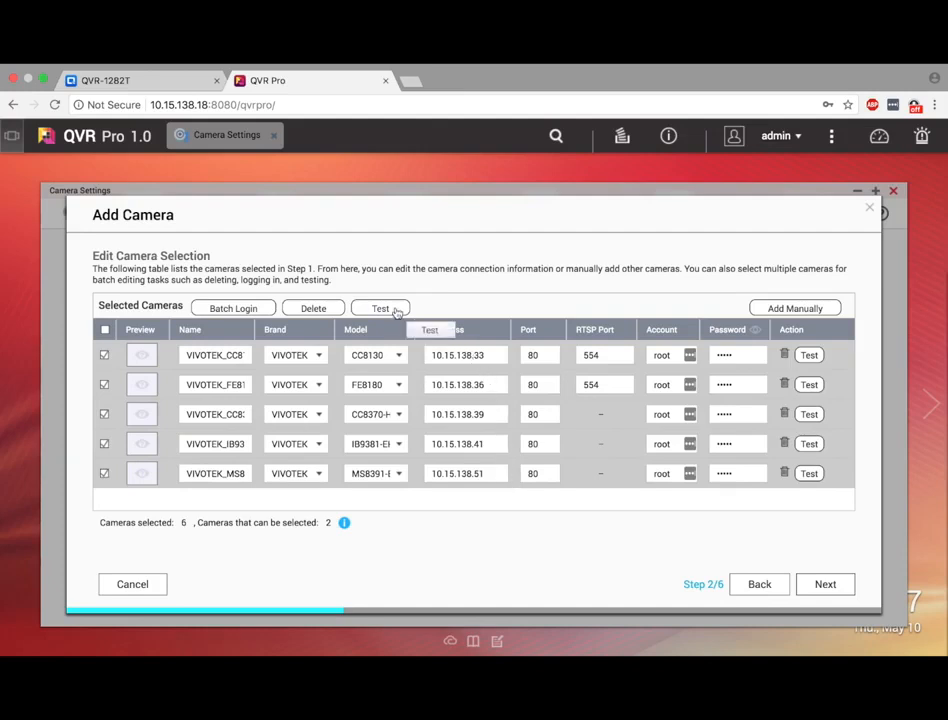
# Test the camera connections until all pass, then proceed past camera selection.
pyautogui.click(380, 308)
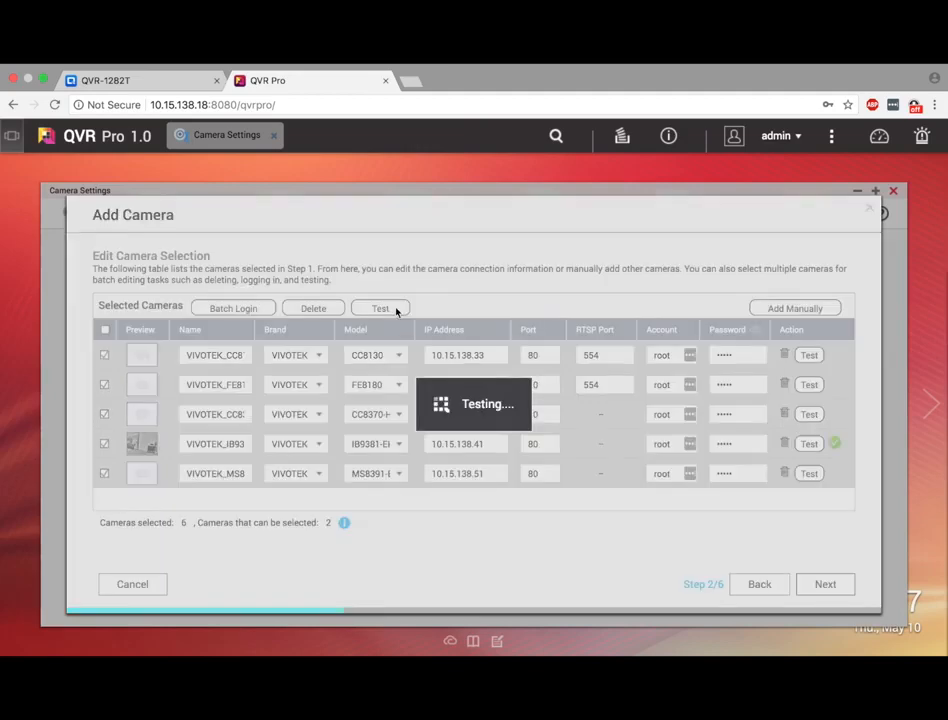
pyautogui.click(380, 308)
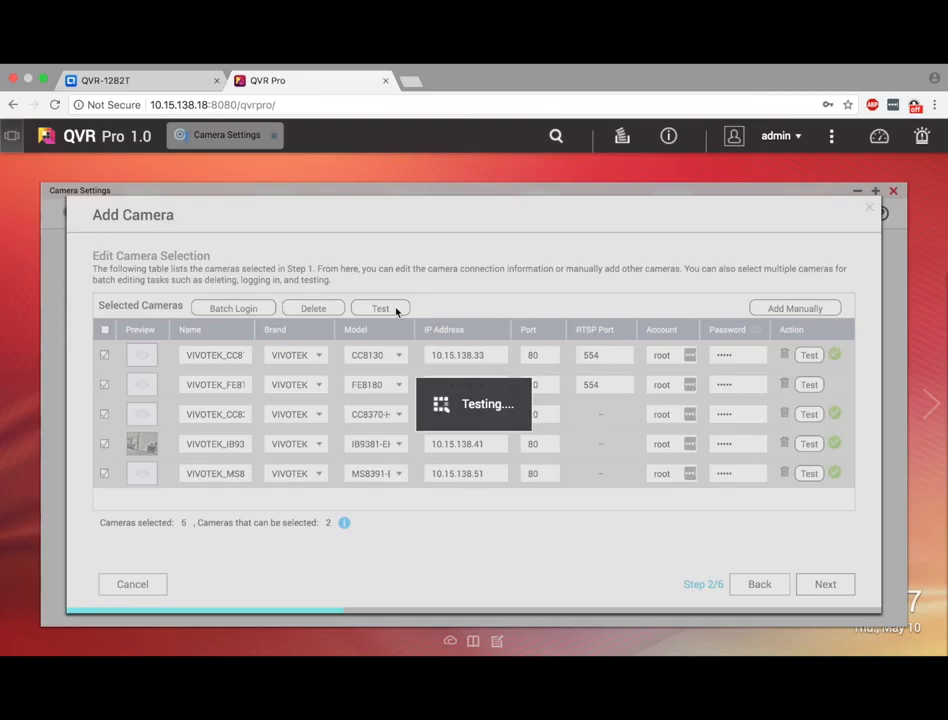
pyautogui.click(380, 308)
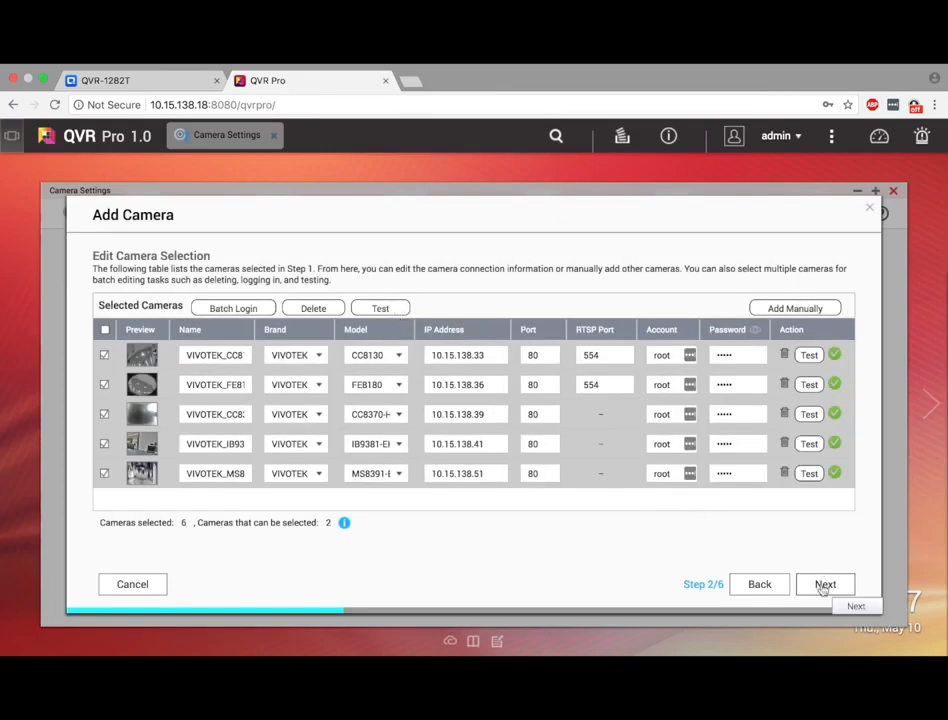
pyautogui.click(824, 584)
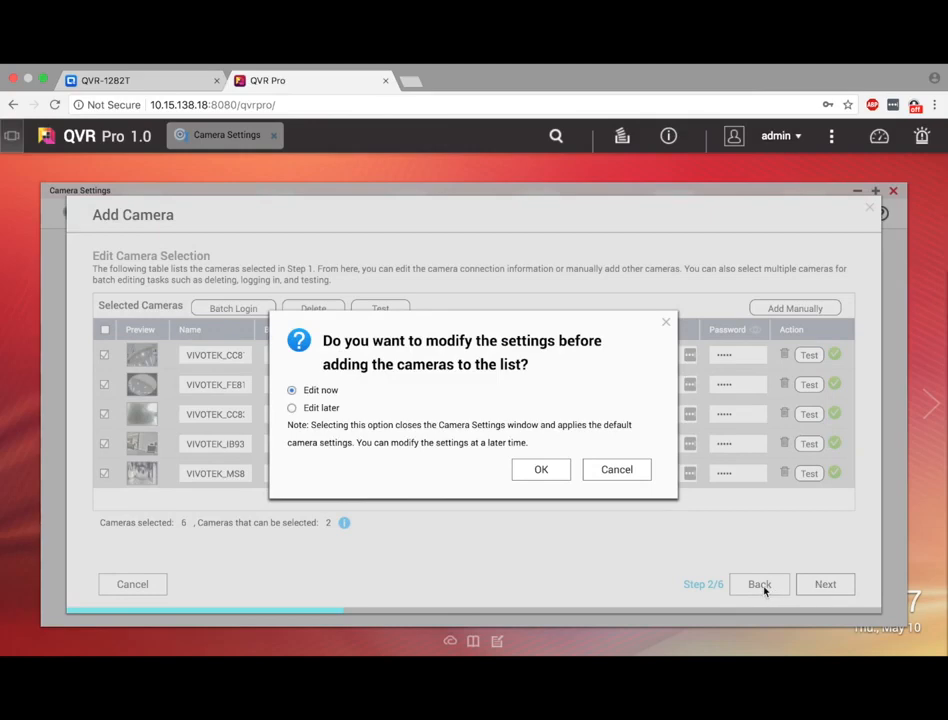
pyautogui.moveTo(590, 504)
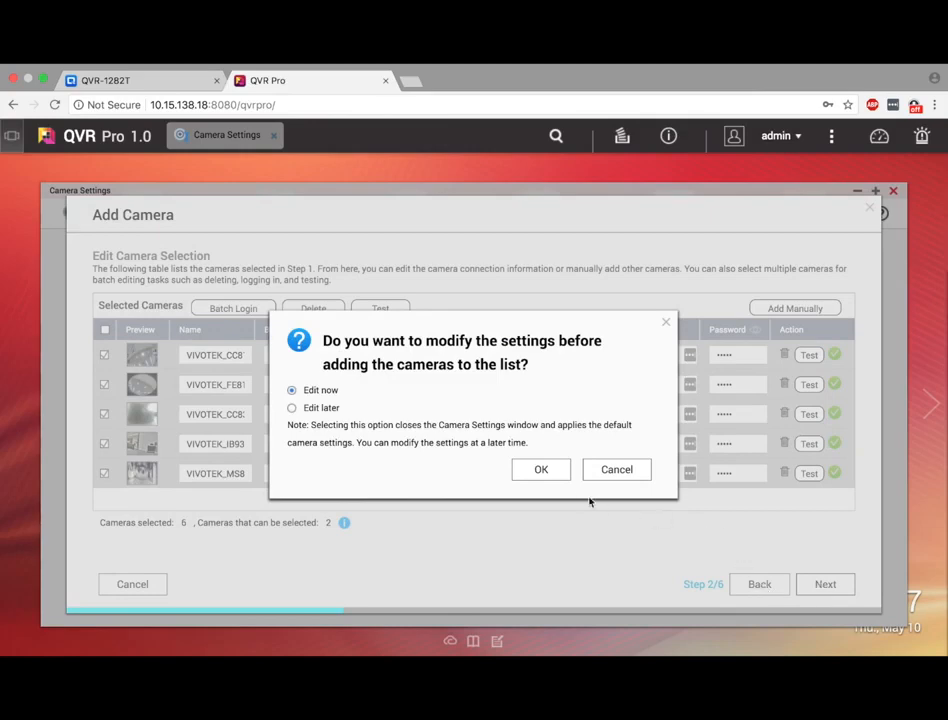
# Choose Edit now and continue through video stream configuration to the recording step.
pyautogui.click(540, 468)
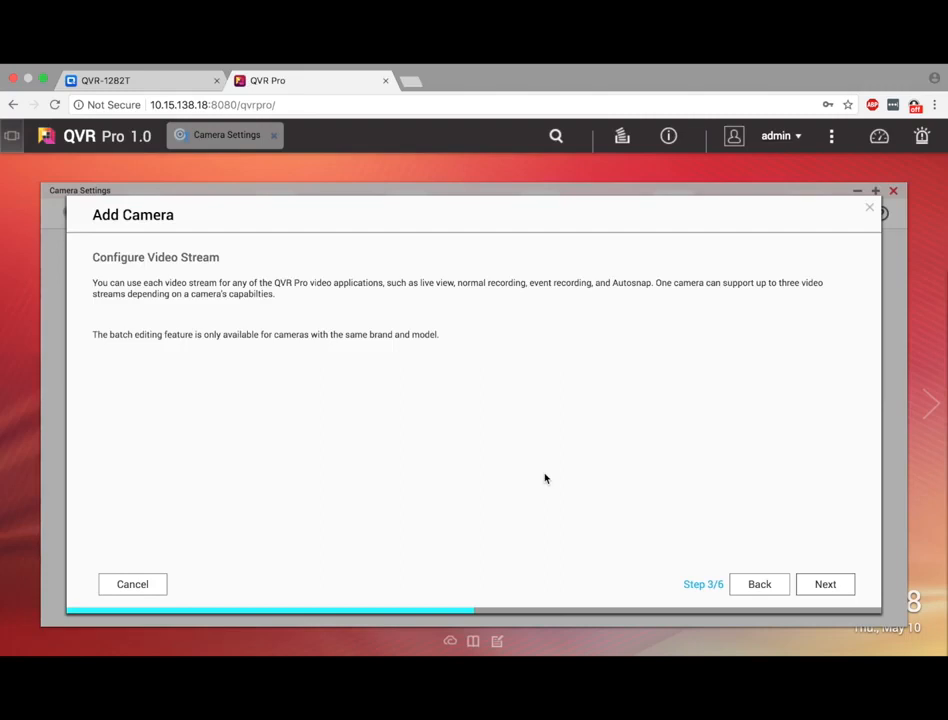
pyautogui.moveTo(672, 490)
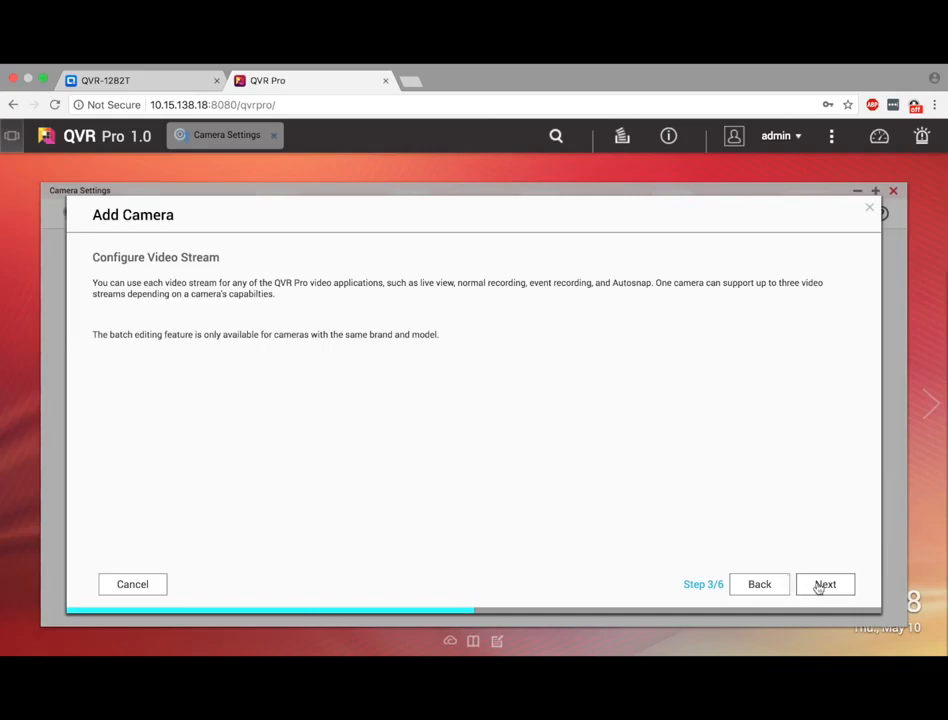
pyautogui.click(824, 584)
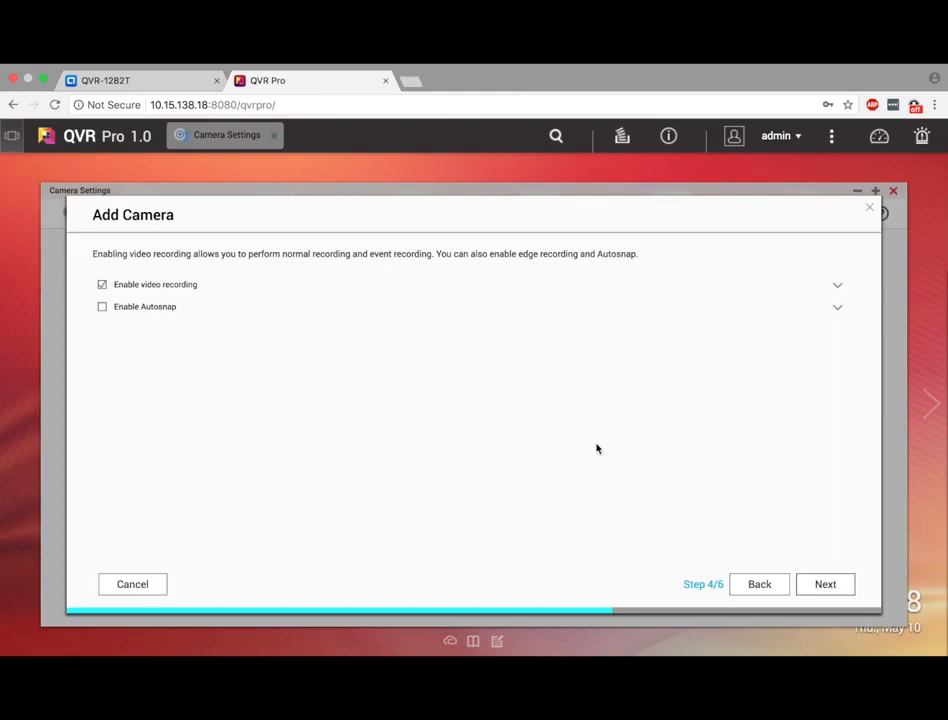
pyautogui.moveTo(396, 354)
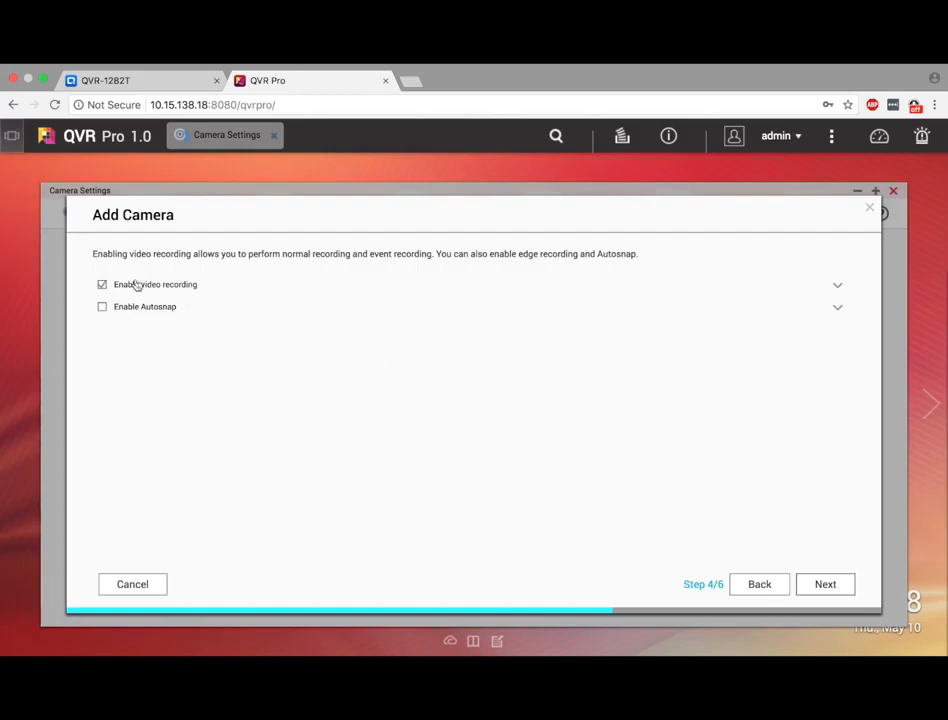
pyautogui.moveTo(168, 310)
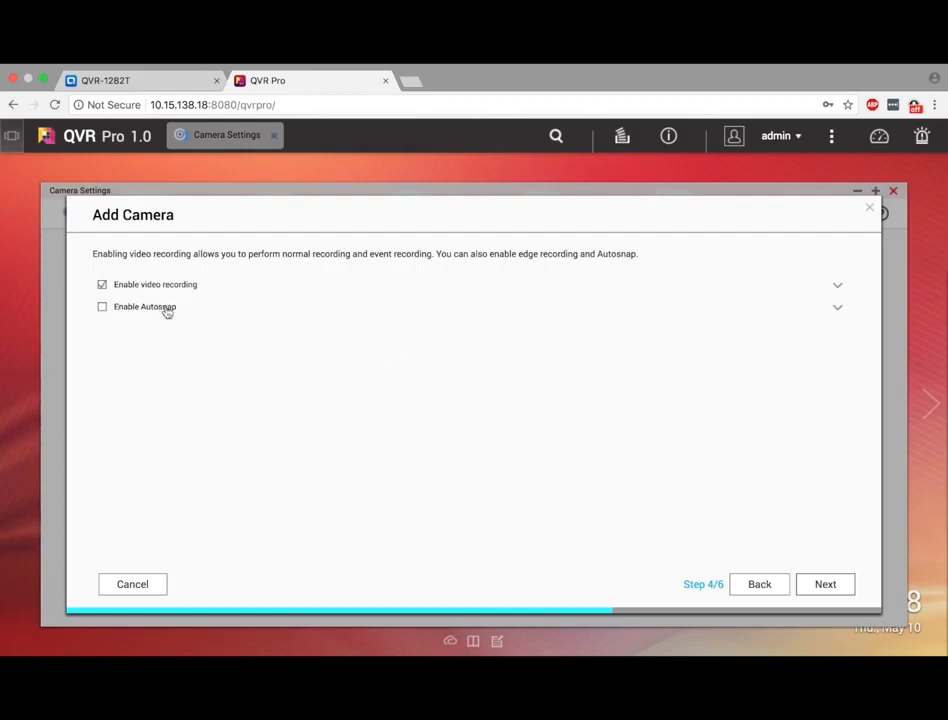
pyautogui.moveTo(364, 408)
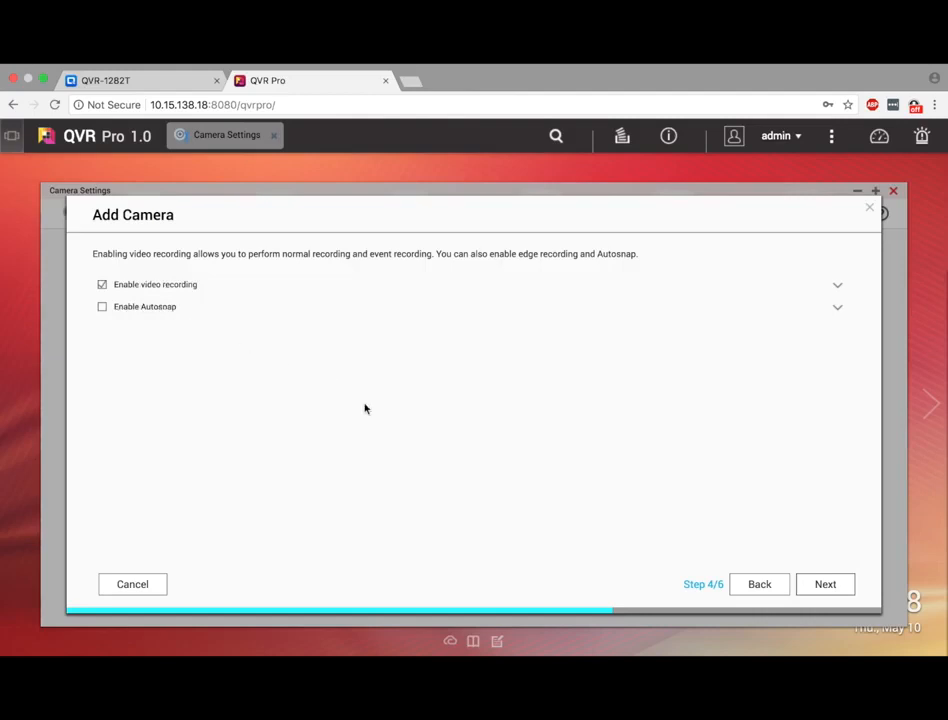
pyautogui.moveTo(540, 496)
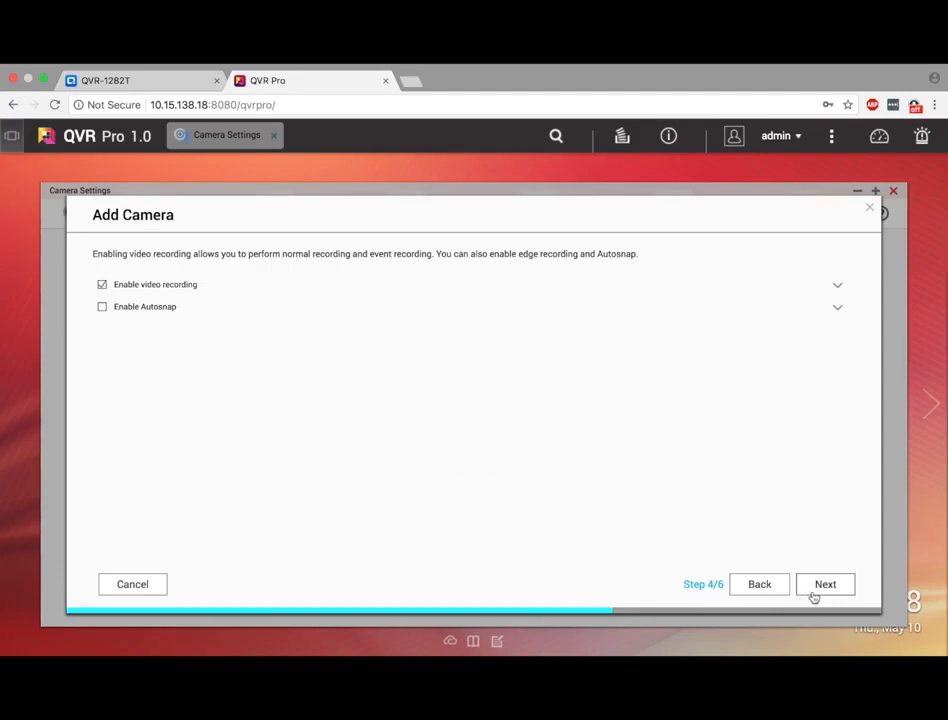
# Continue through recording preferences and finish so the VIVOTEK cameras appear in Camera Settings.
pyautogui.click(824, 584)
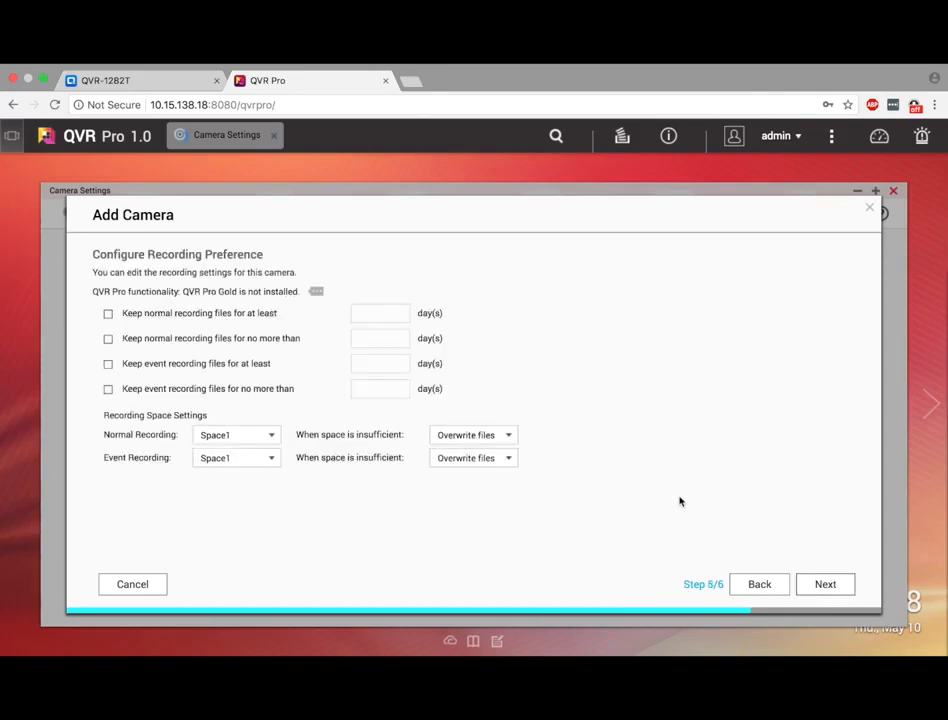
pyautogui.moveTo(660, 492)
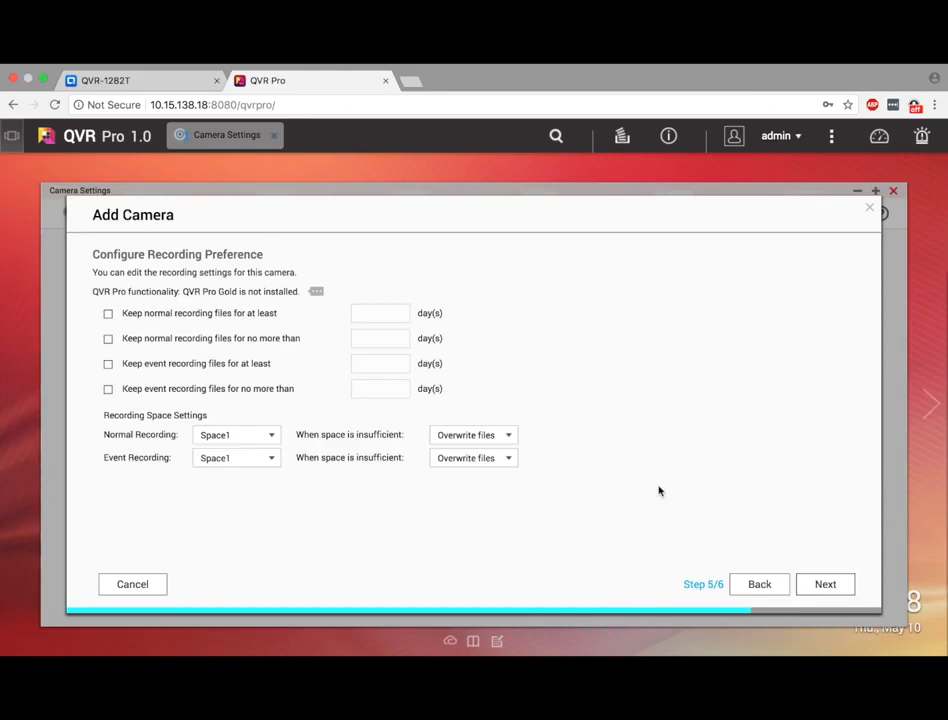
pyautogui.moveTo(792, 570)
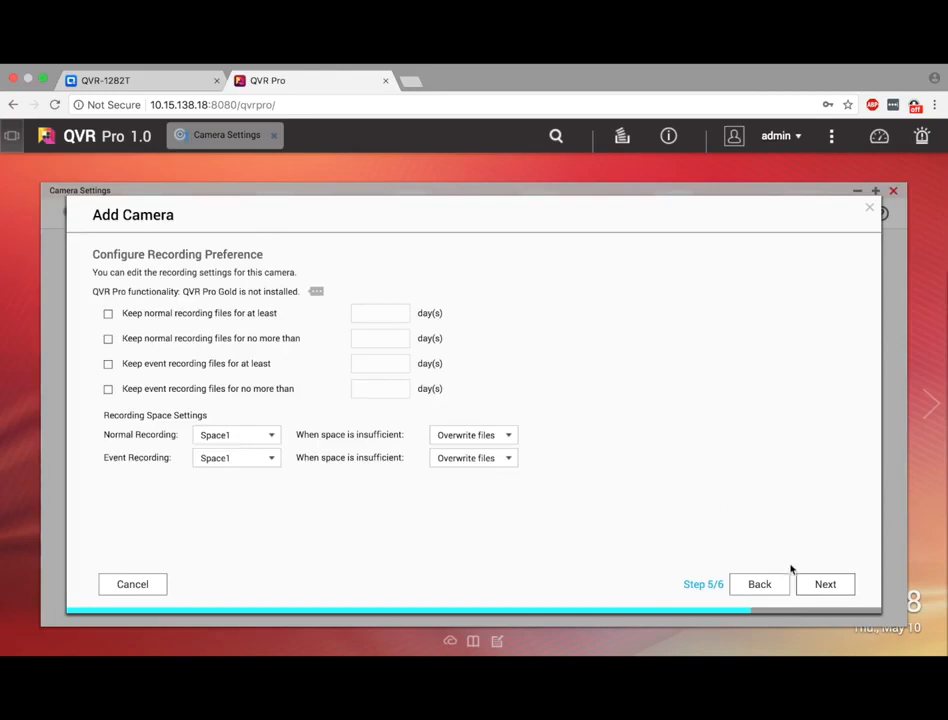
pyautogui.click(824, 584)
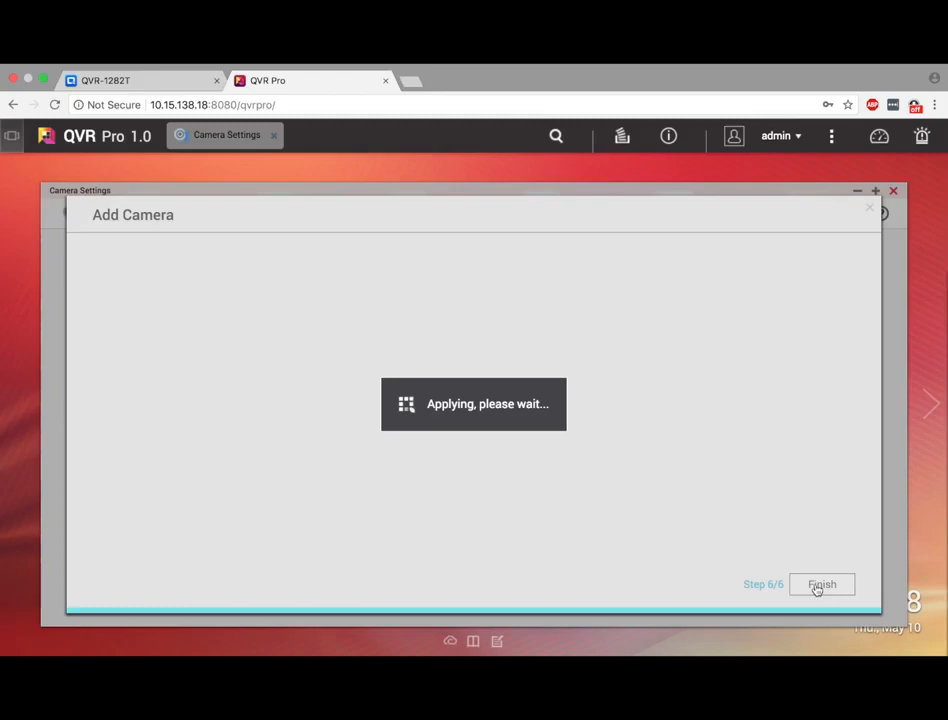
pyautogui.click(822, 584)
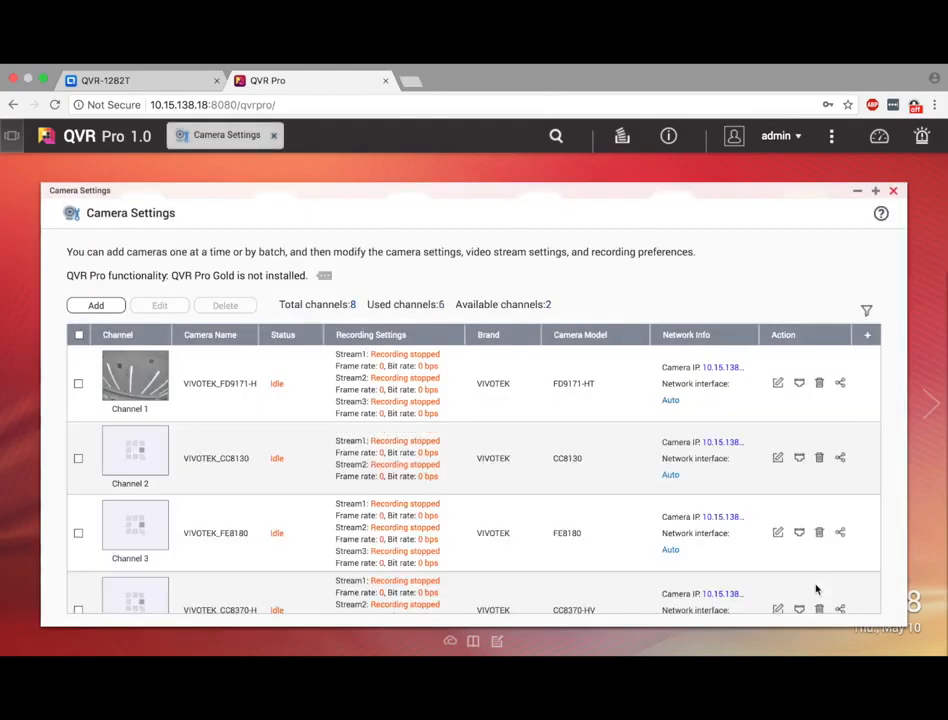